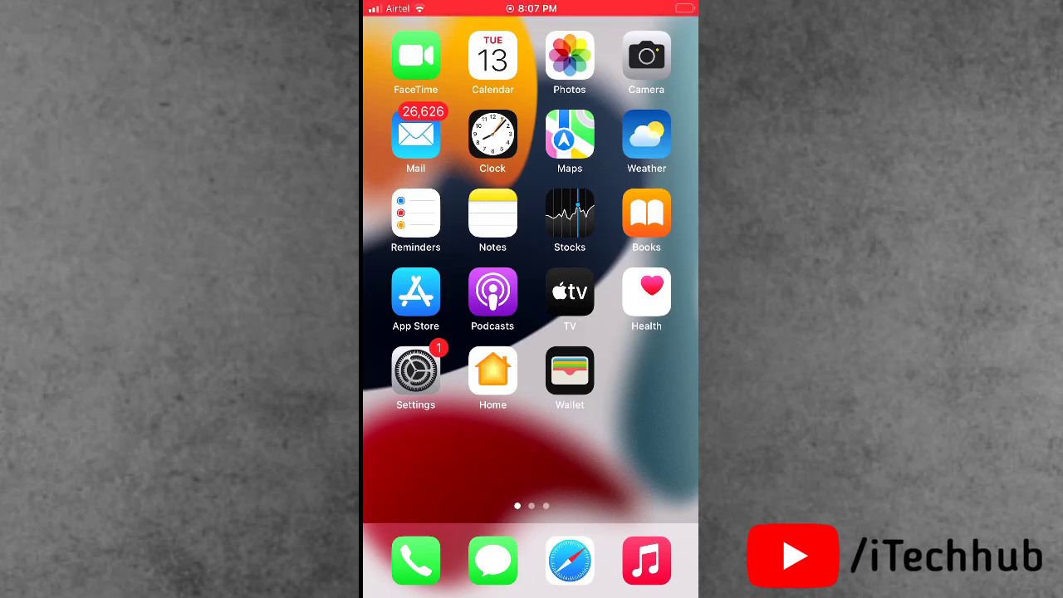
- Swipe left to reach the second Home Screen page with Files, Translate and Instagram
scroll(left, 3)
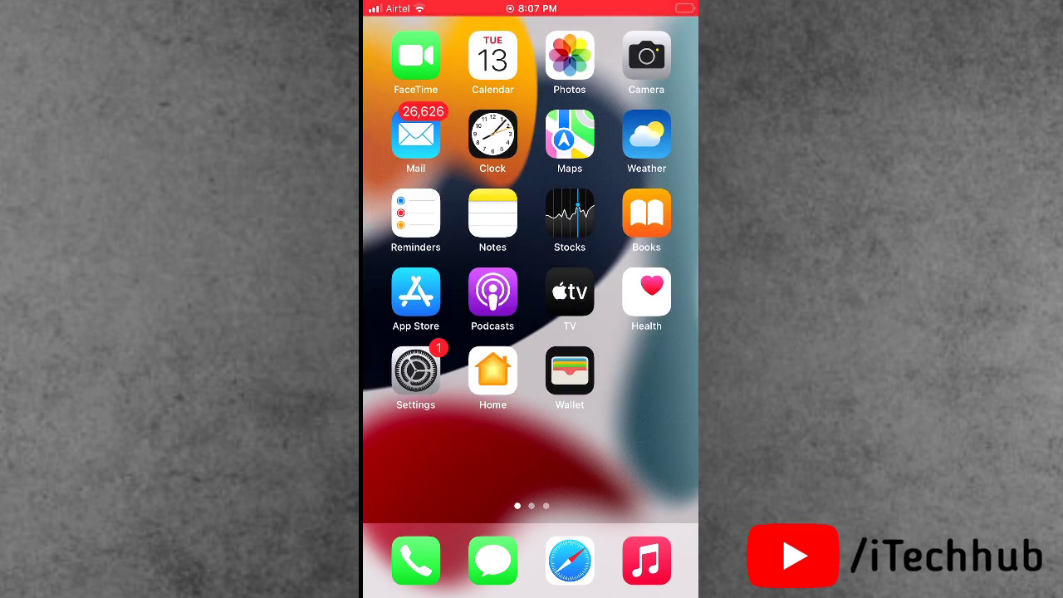
scroll(left, 3)
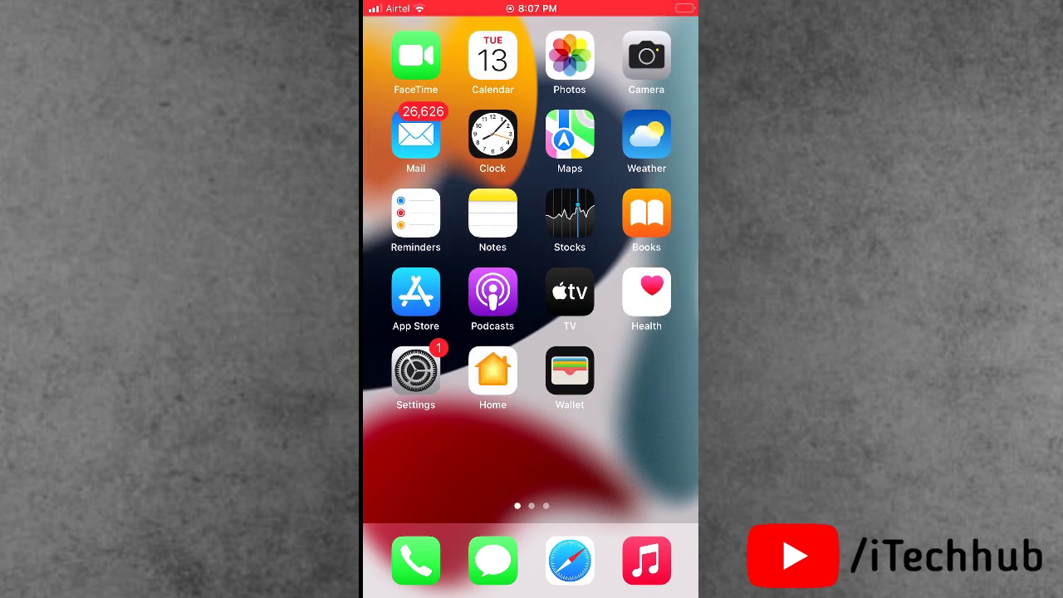
scroll(left, 3)
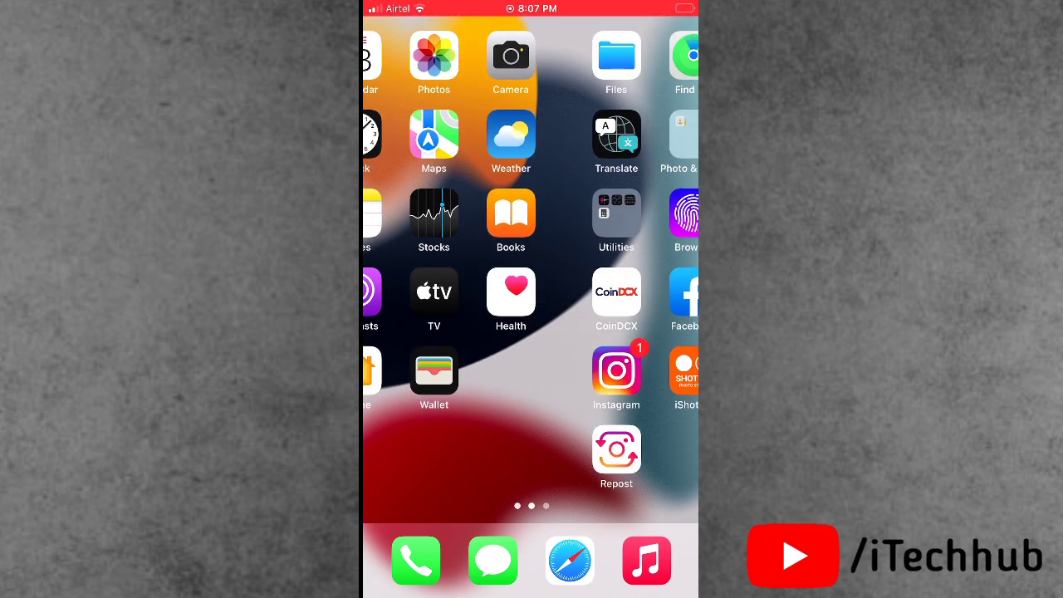
scroll(right, 3)
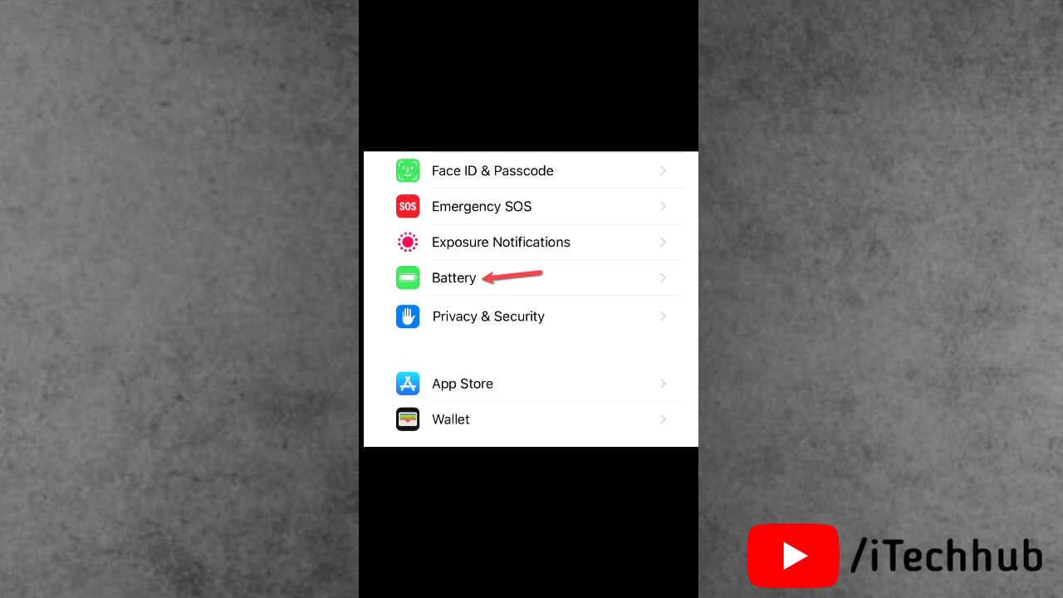
- Choose Battery from the main Settings list
click(454, 278)
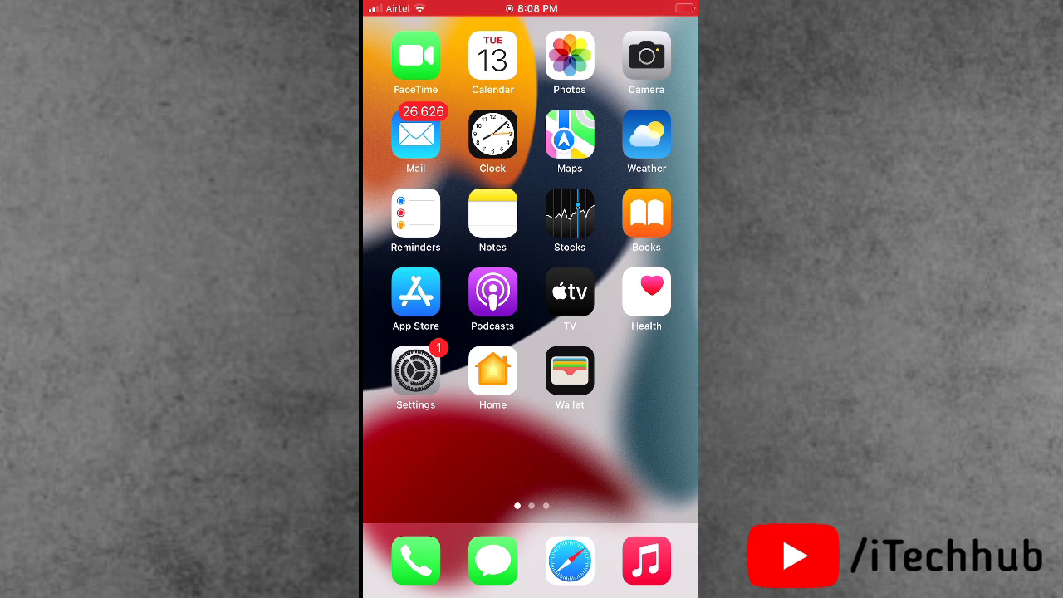
- Swipe left from the first Home Screen page toward the second
scroll(left, 3)
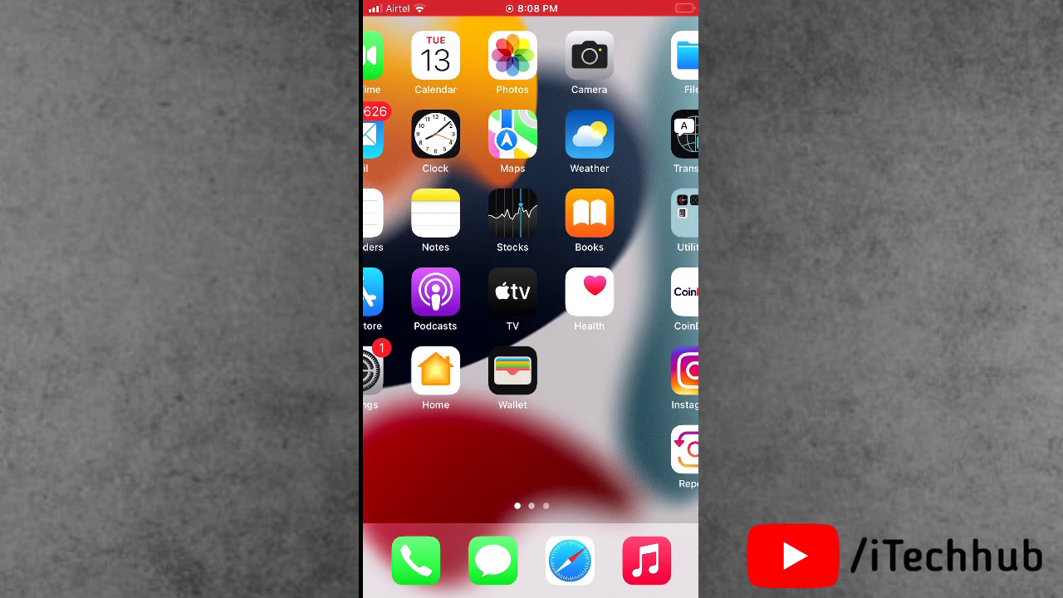